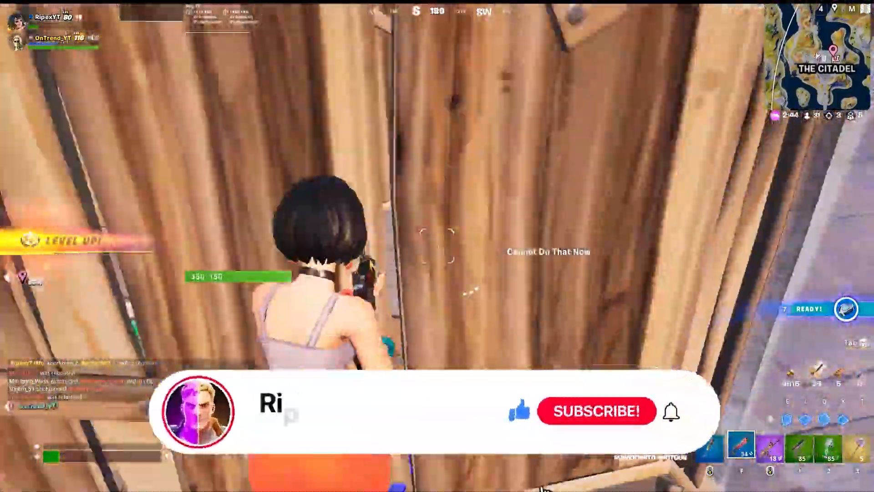
- Leave Fortnite so the desktop with the three downloaded tool files shows
left_click(595, 411)
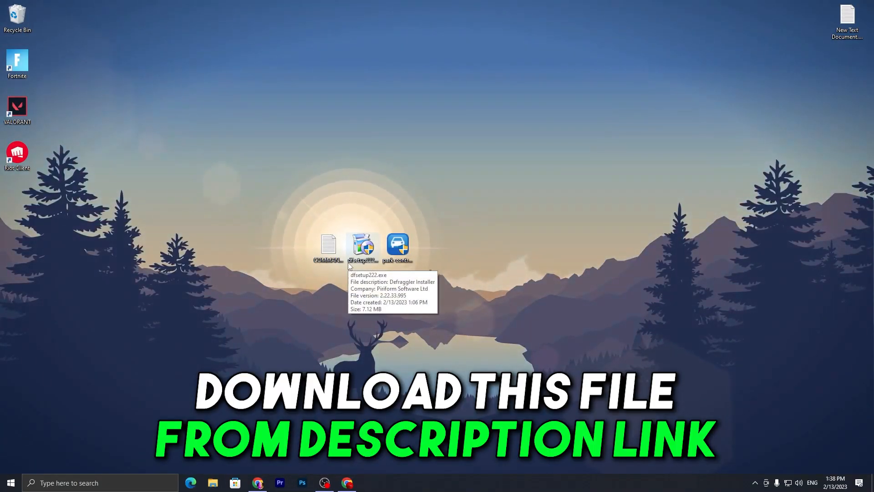
- Browse the UPTO Packs FPS-boost site and RiPEX YouTube channel, then close Chrome
left_click(347, 482)
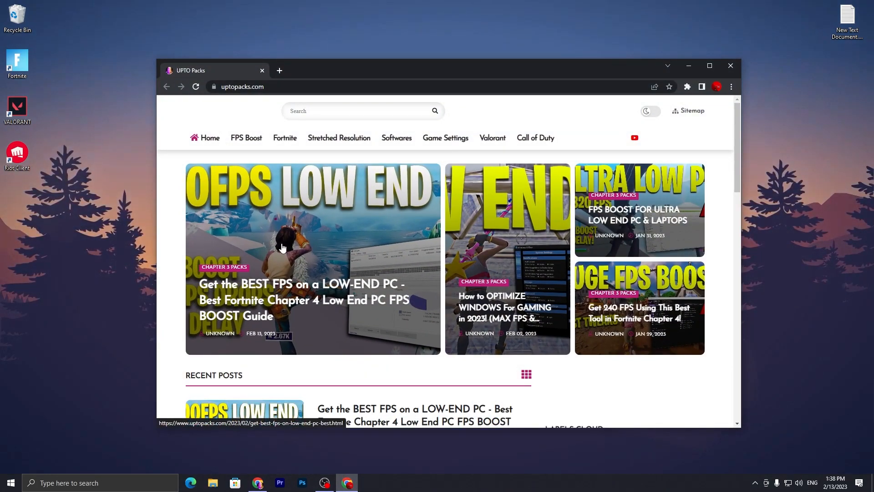
mouse_move(210, 285)
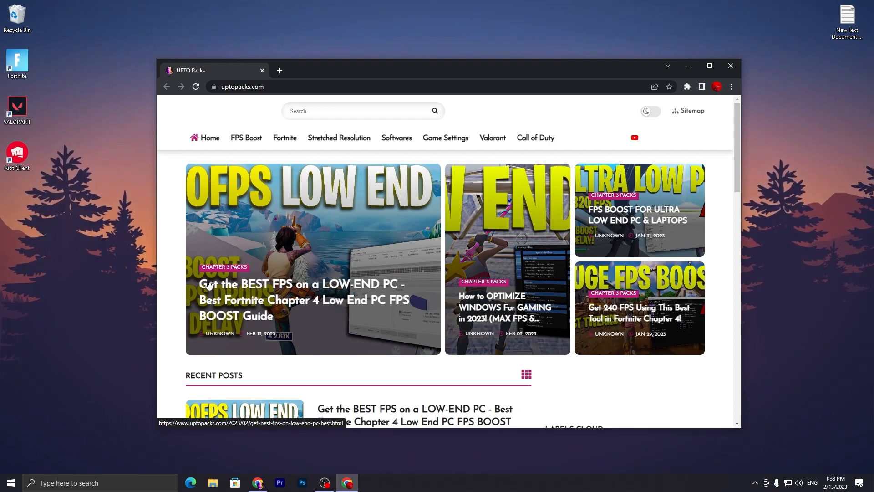
mouse_move(334, 292)
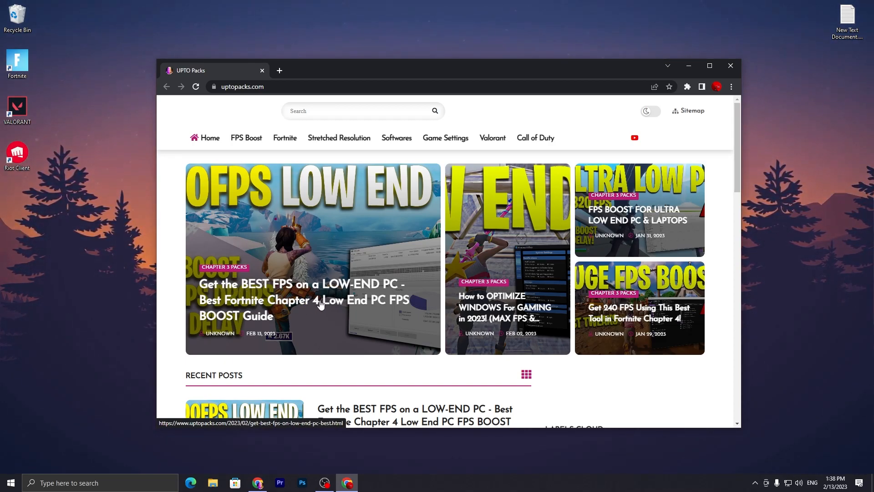
mouse_move(360, 279)
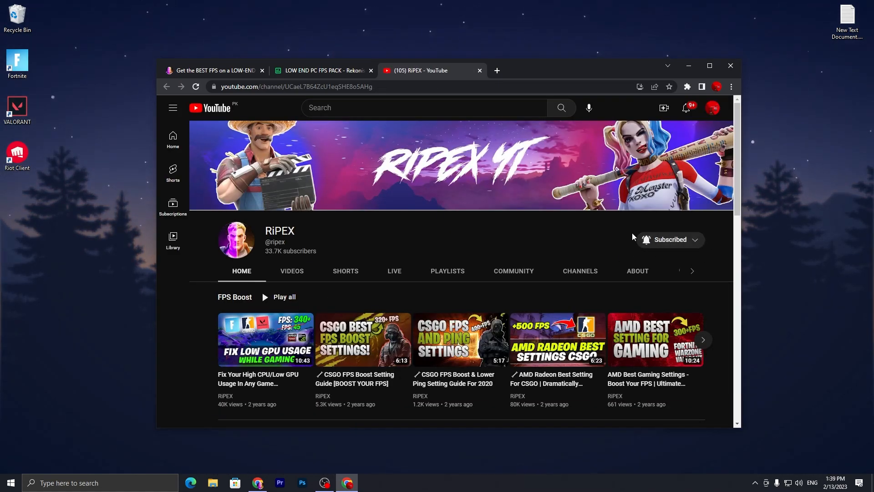
mouse_move(478, 73)
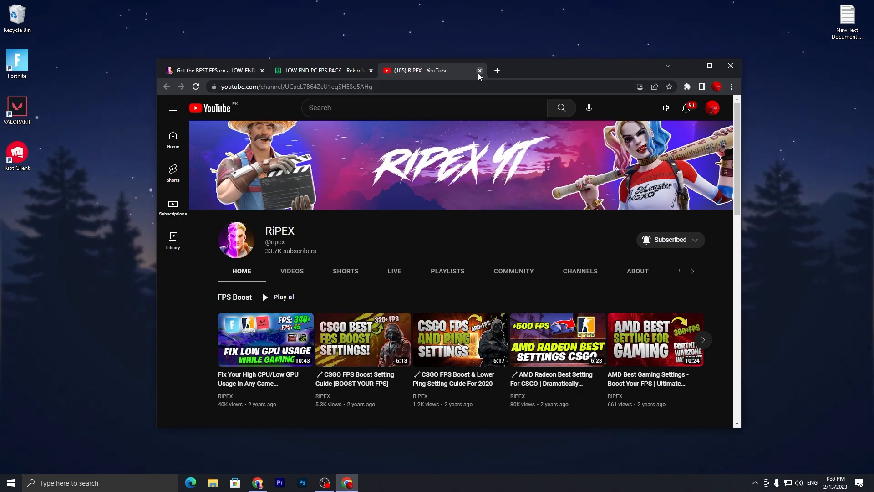
left_click(478, 71)
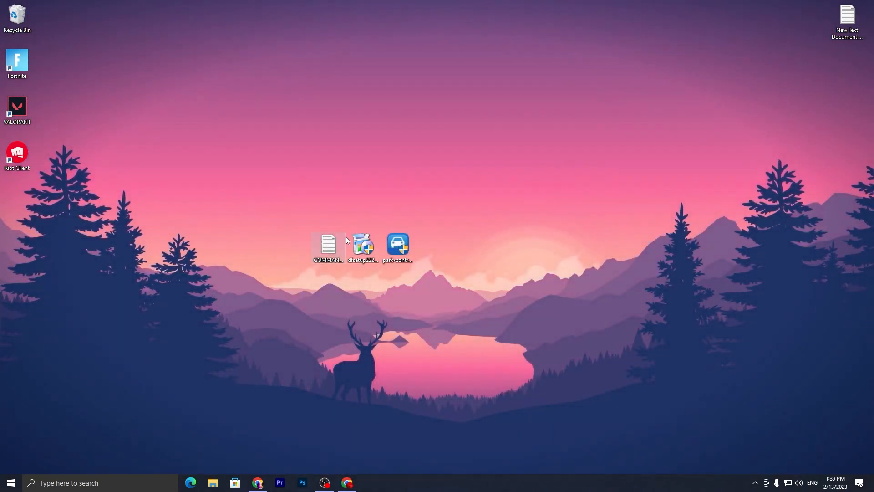
- View COMMANDS.txt in Notepad showing the DISM and sfc repair commands
left_click(328, 247)
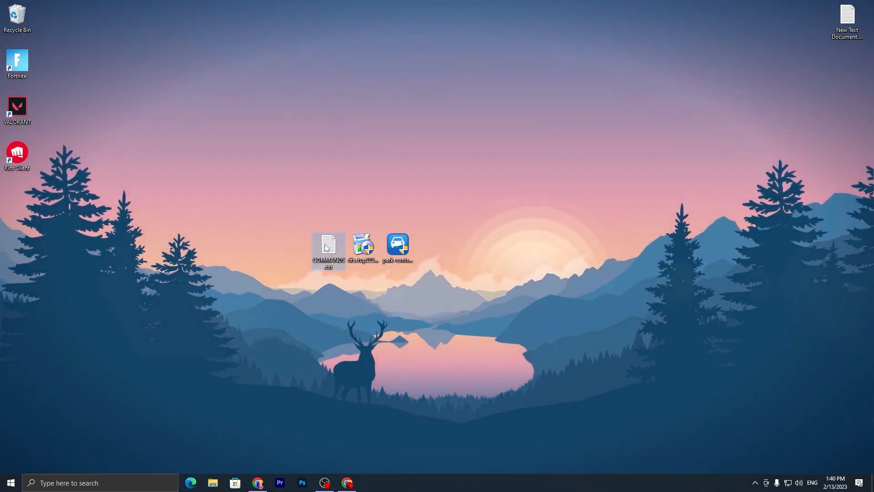
double_click(328, 247)
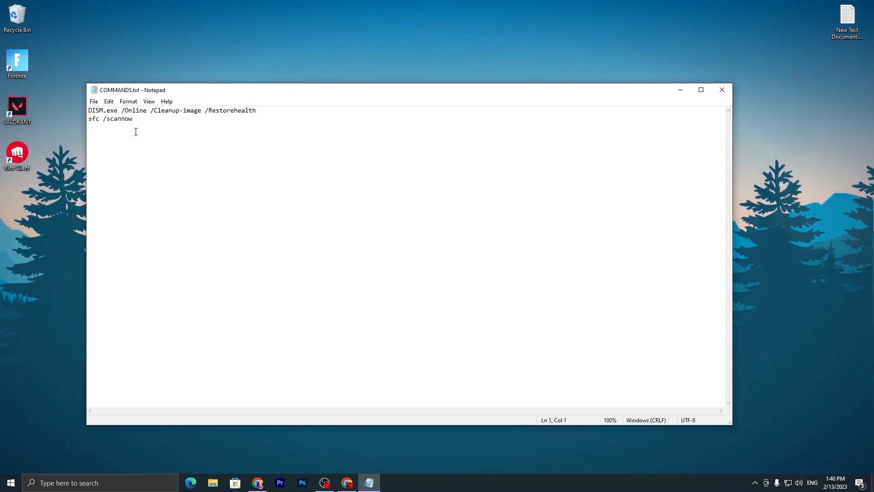
mouse_move(197, 361)
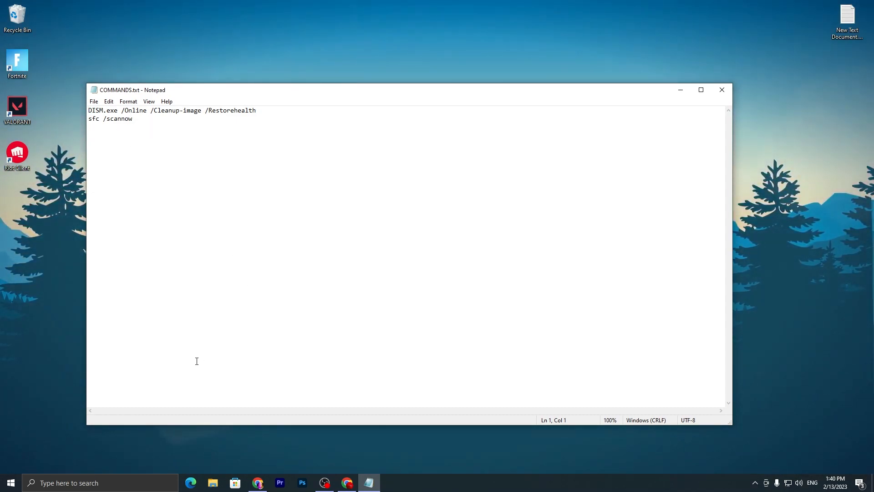
- Launch Command Prompt as administrator from the taskbar search for CMD
left_click(10, 482)
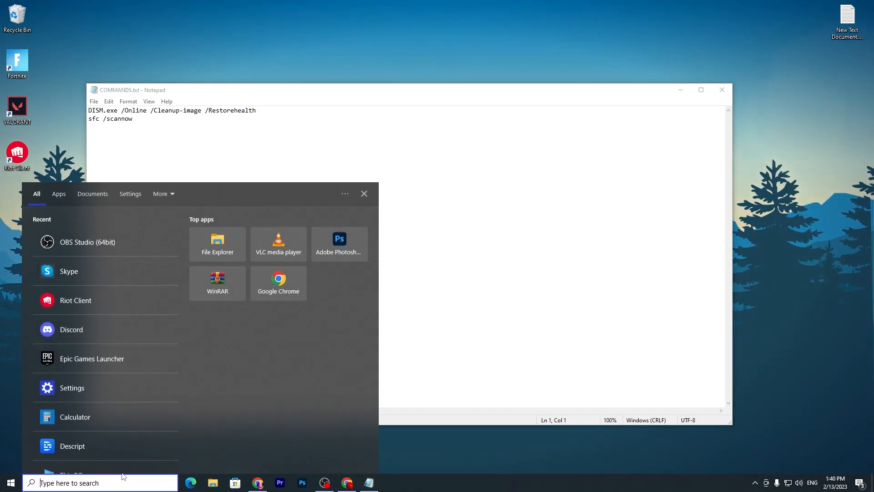
type("CMD")
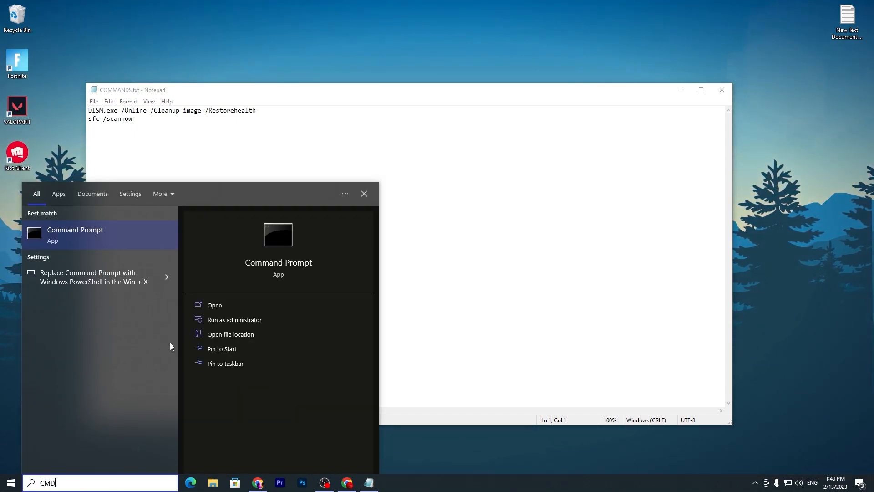
left_click(234, 320)
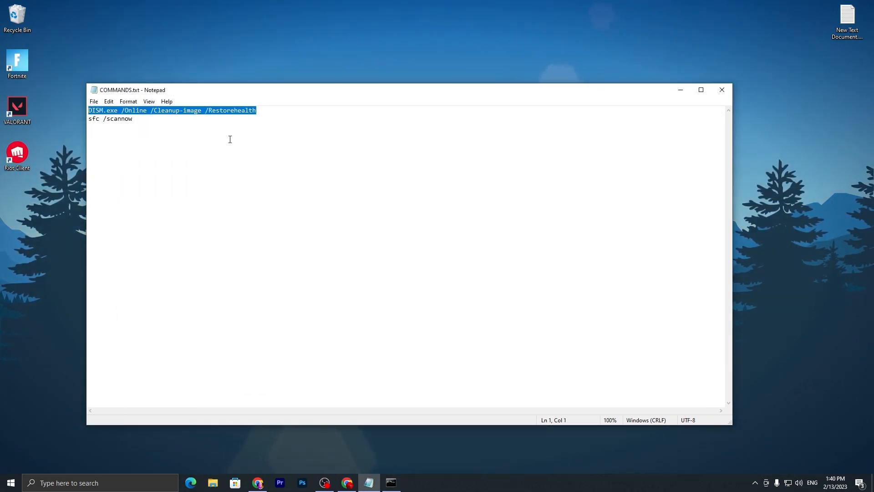
- Run DISM /Restorehealth to completion, then sfc /scannow, in the administrator prompt
left_click(391, 483)
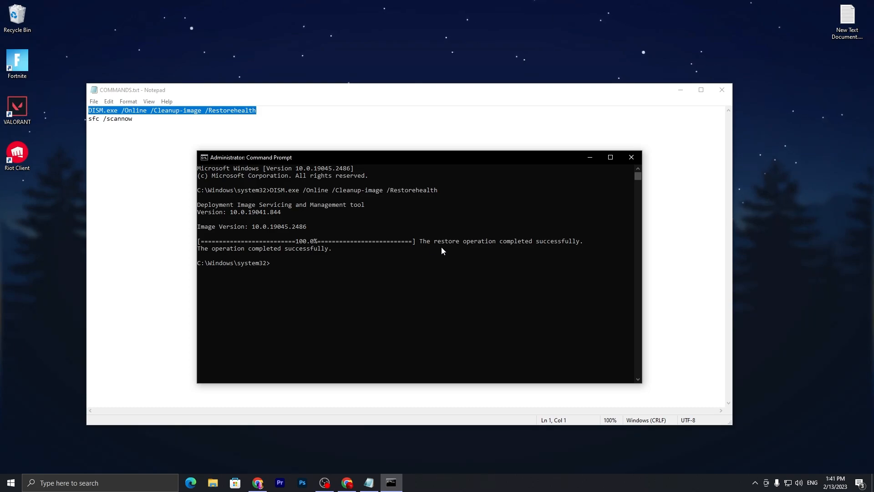
mouse_move(508, 250)
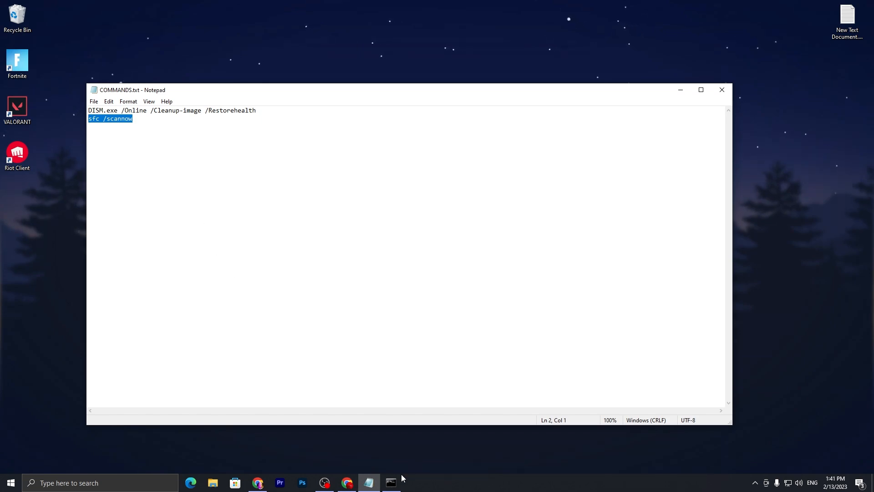
left_click(391, 483)
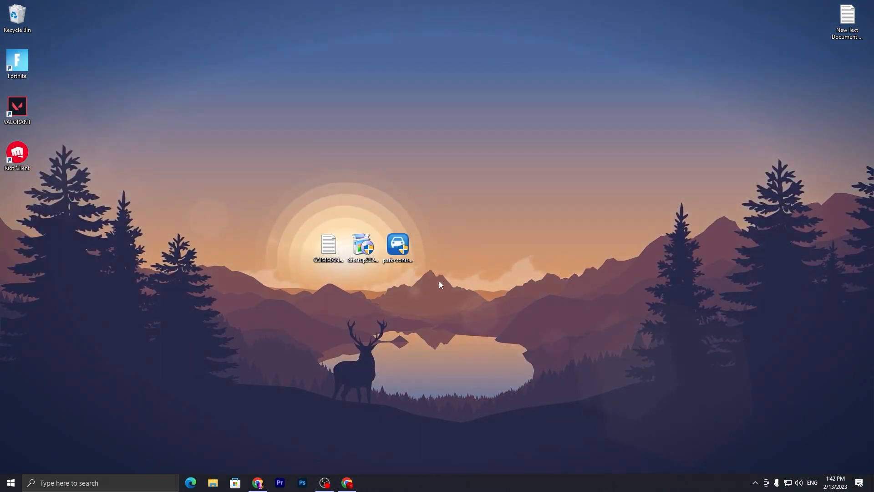
mouse_move(398, 245)
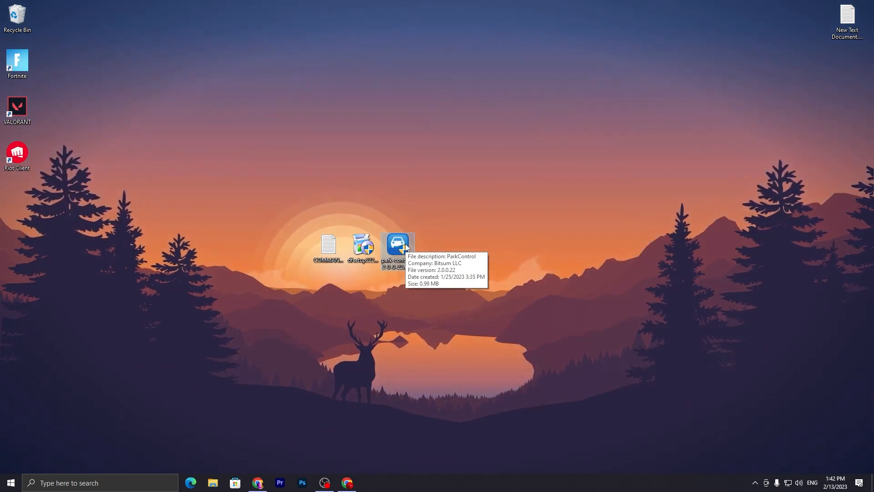
- Install ParkControl with administrator approval, default components and default install folder
double_click(397, 245)
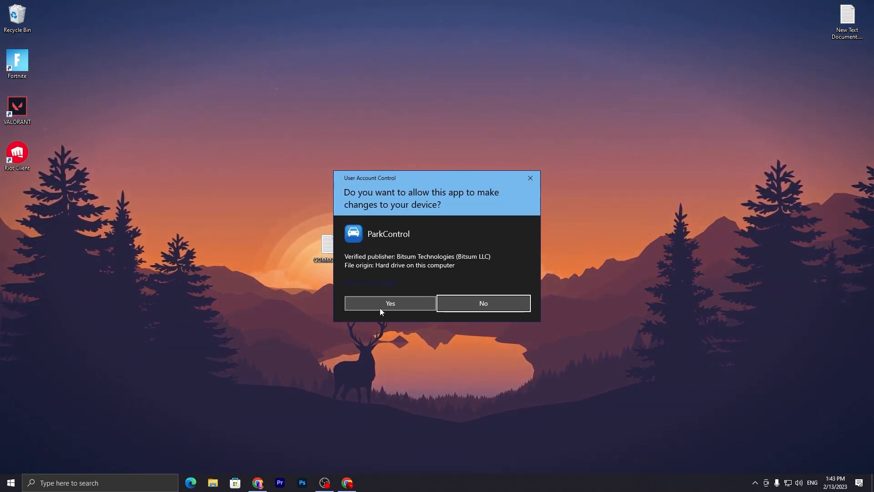
left_click(390, 303)
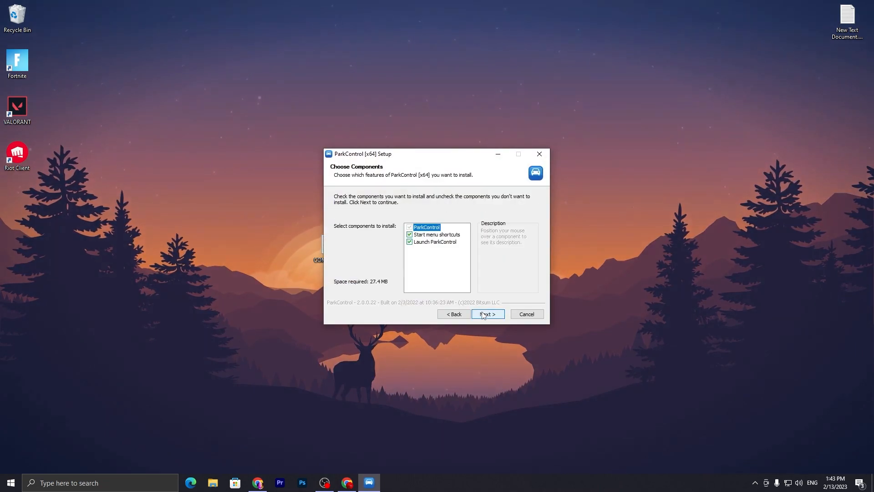
left_click(486, 314)
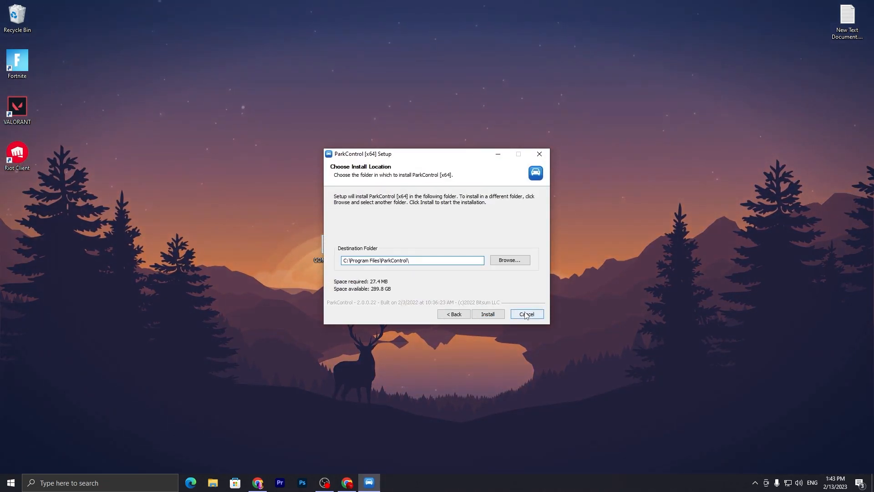
left_click(526, 315)
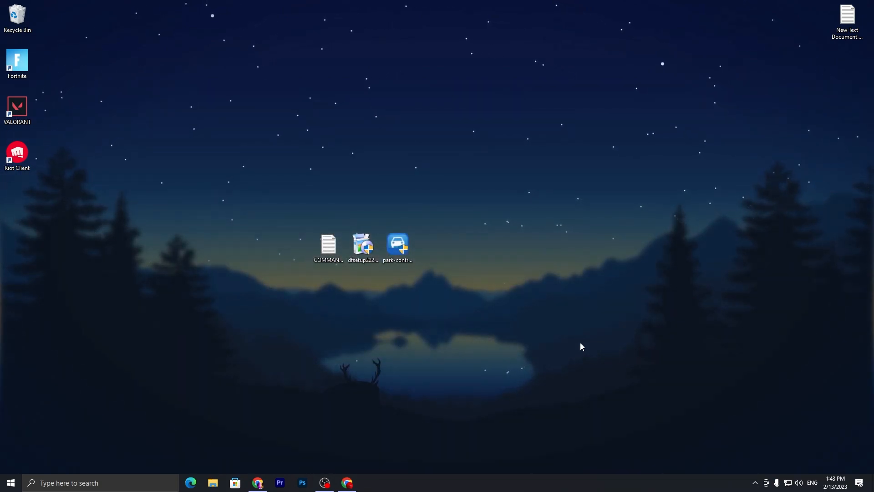
left_click(10, 483)
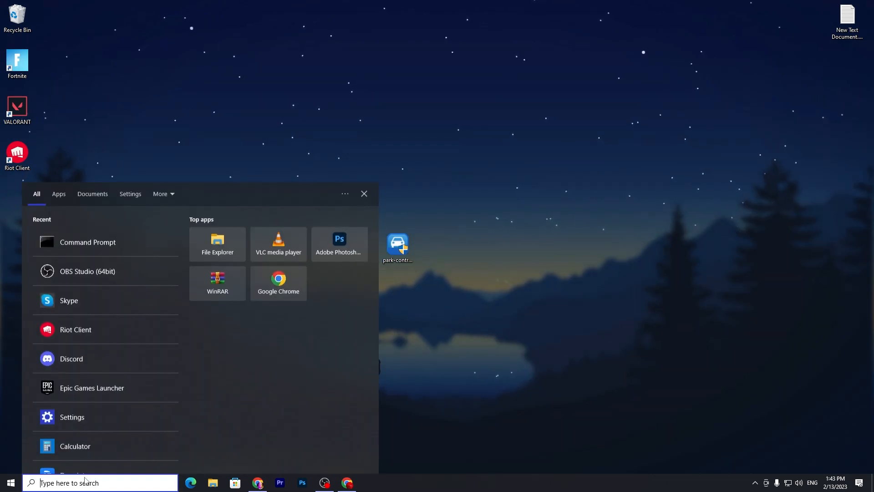
type("POWER")
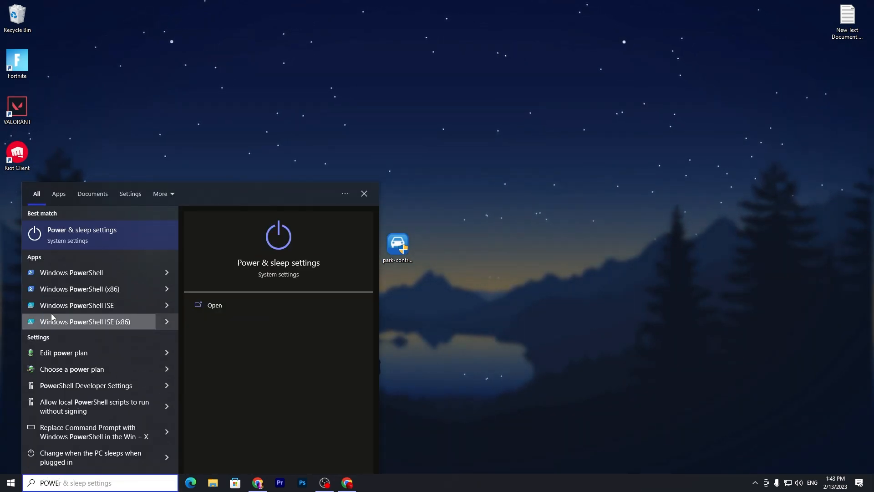
left_click(215, 305)
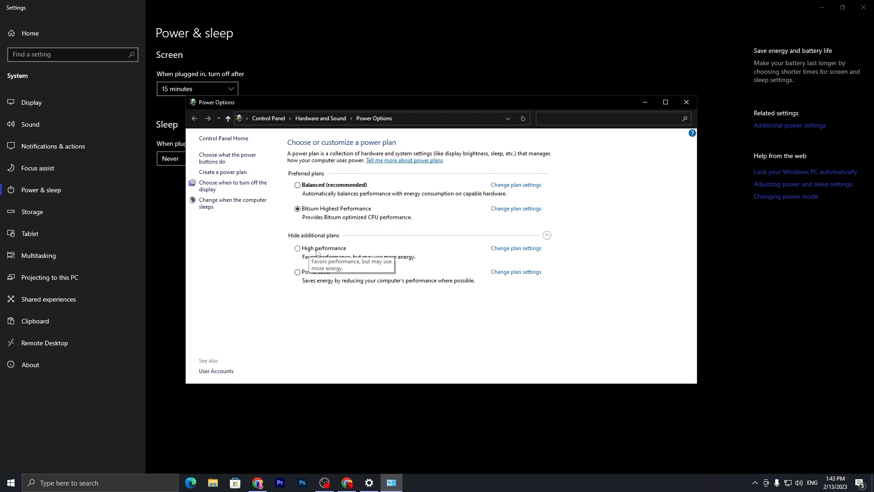
mouse_move(685, 103)
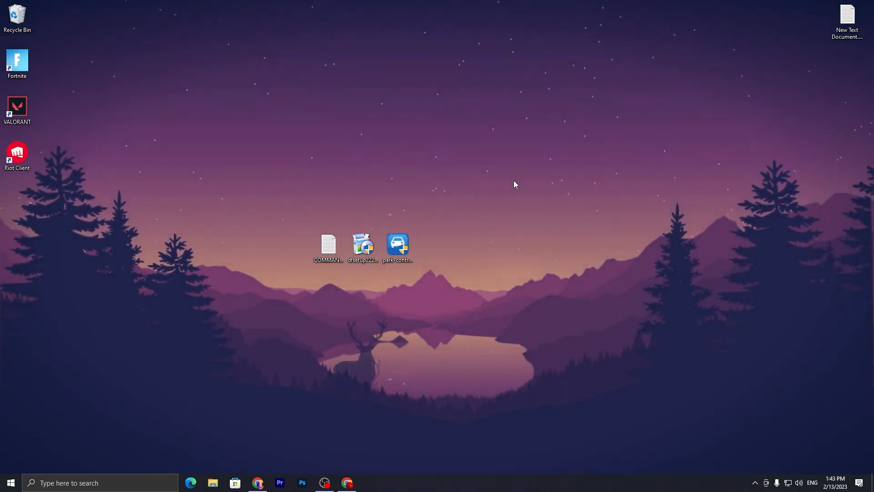
- Install Defraggler from dfsetup with default settings so it opens listing drives C:, D: and E:
double_click(363, 245)
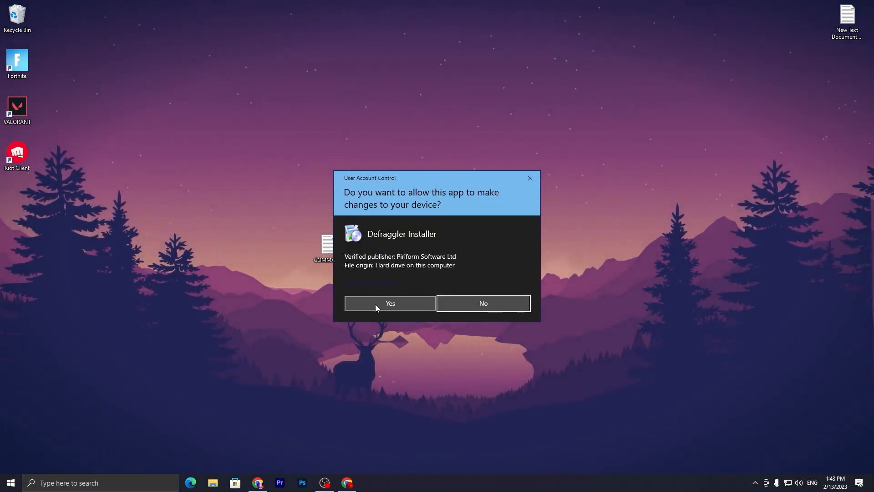
left_click(390, 302)
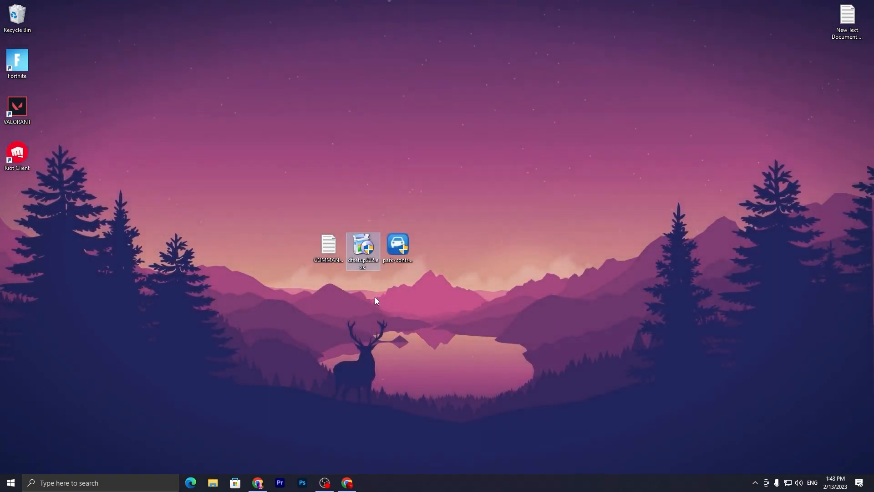
double_click(363, 250)
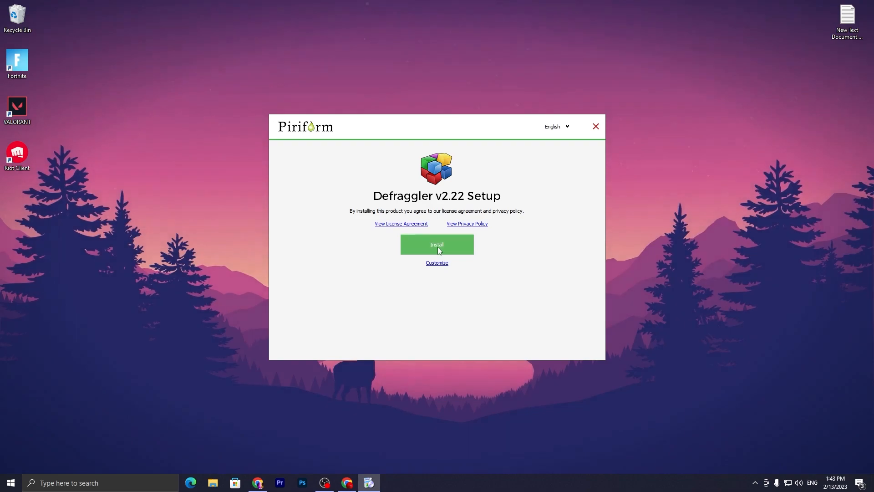
left_click(436, 244)
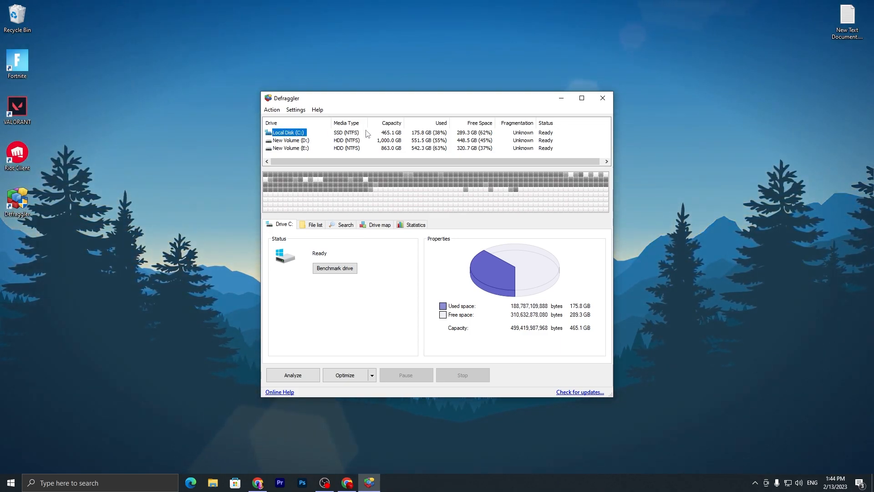
mouse_move(288, 133)
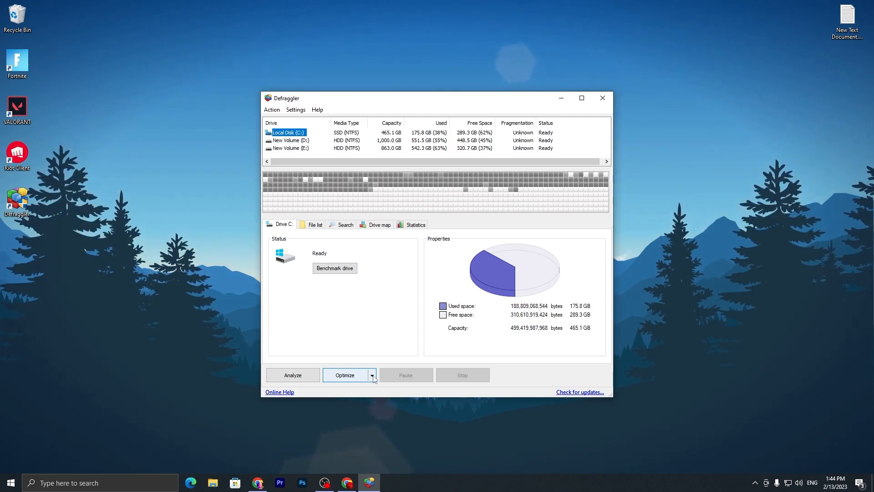
- Start optimizing the C: drive, accepting the zero-fill warning and keeping the Recycle Bin contents
left_click(372, 375)
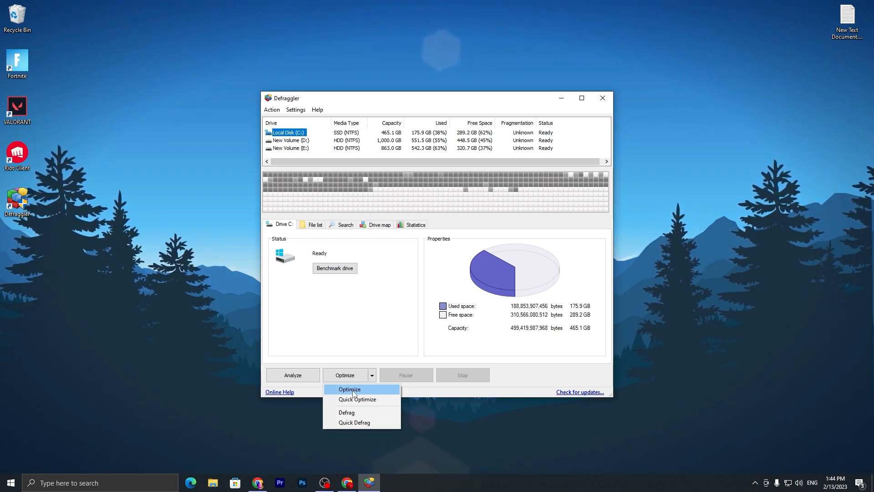
mouse_move(347, 412)
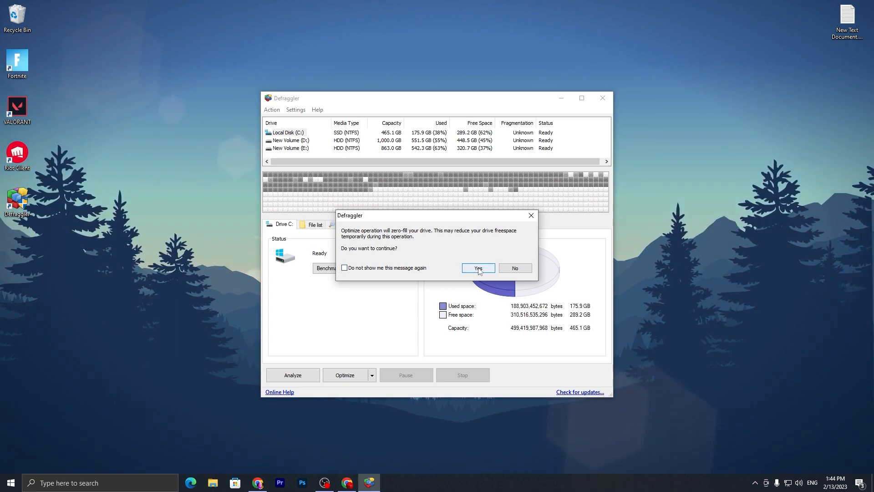
left_click(477, 268)
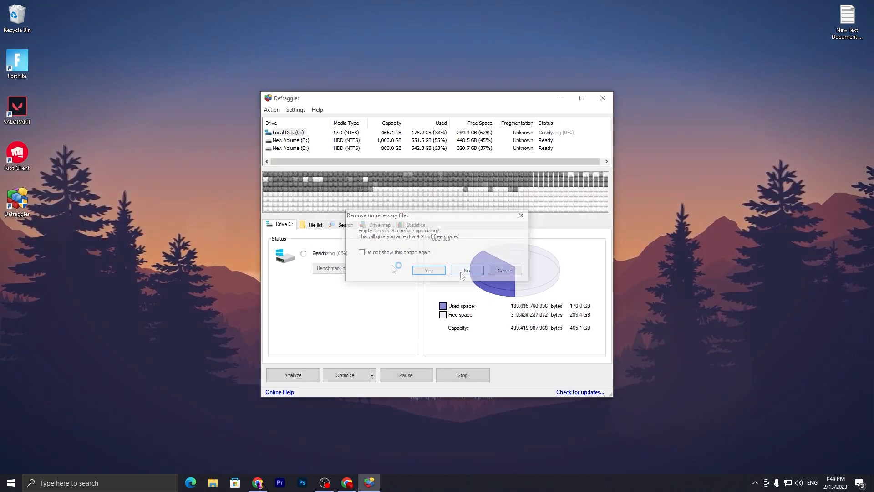
left_click(466, 271)
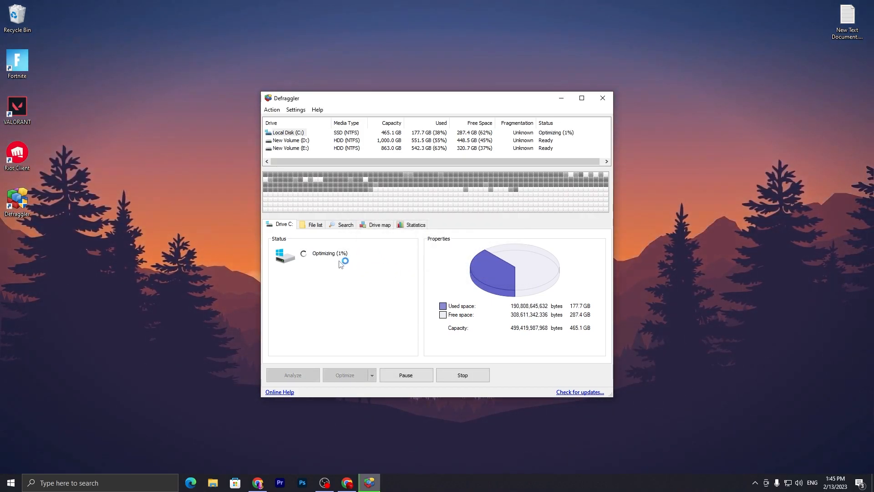